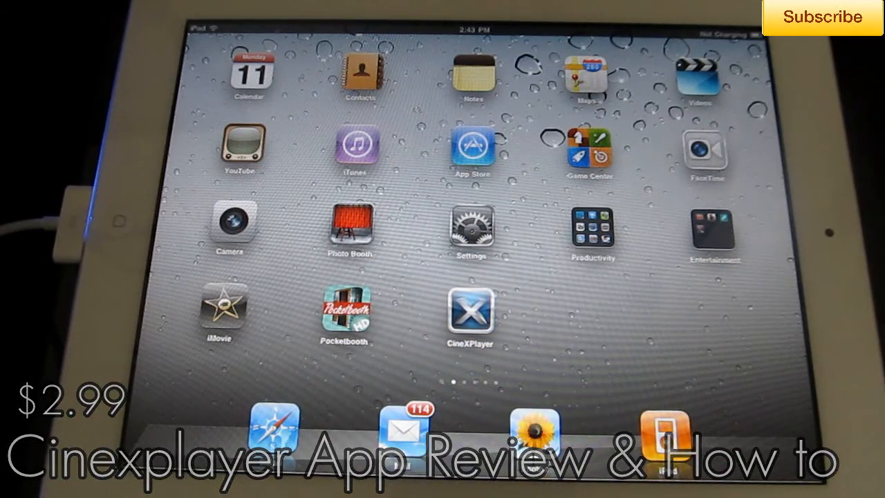
- Launch CineXPlayer from the iPad home screen
{"action": "left_click", "coordinate": [470, 314]}
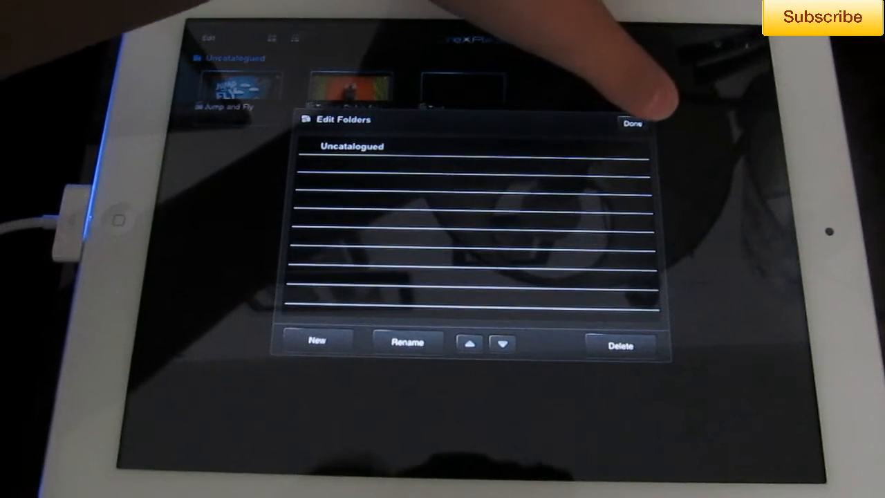
- Leave folder editing, switch the three-video library to list view, and bring up Settings
{"action": "left_click", "coordinate": [630, 123]}
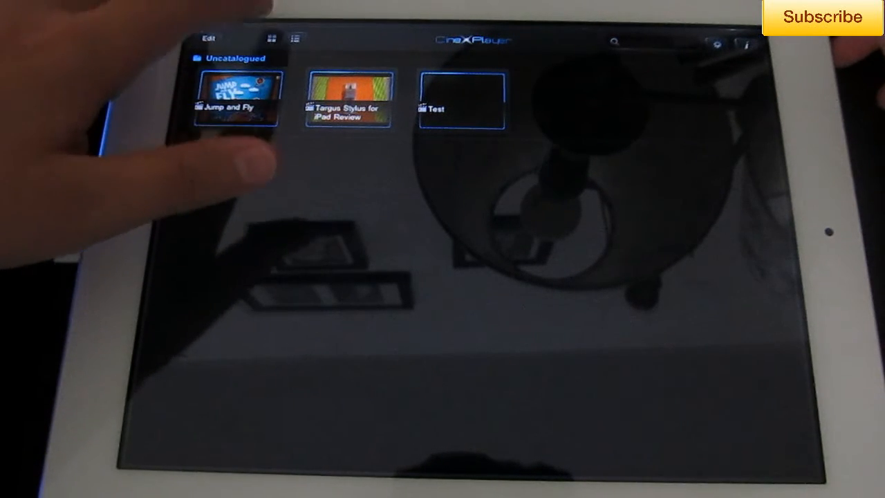
{"action": "left_click", "coordinate": [298, 38]}
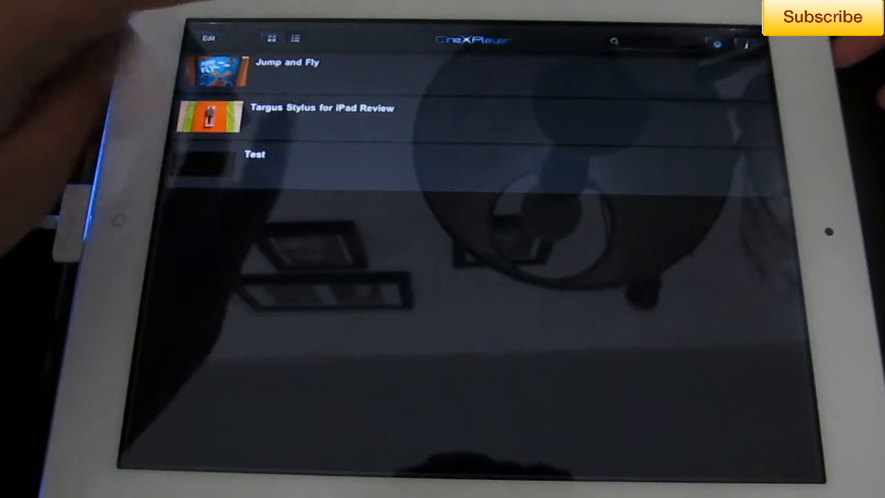
{"action": "left_click", "coordinate": [272, 38]}
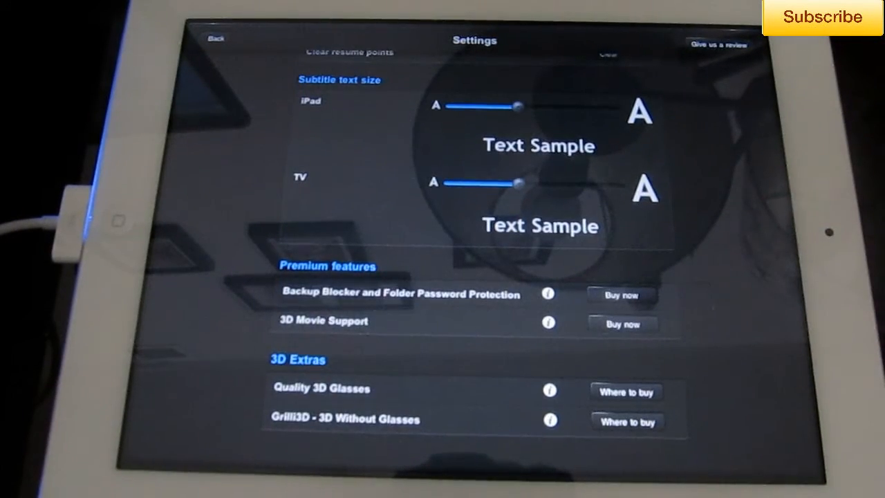
{"action": "scroll", "scroll_direction": "down", "scroll_amount": 3}
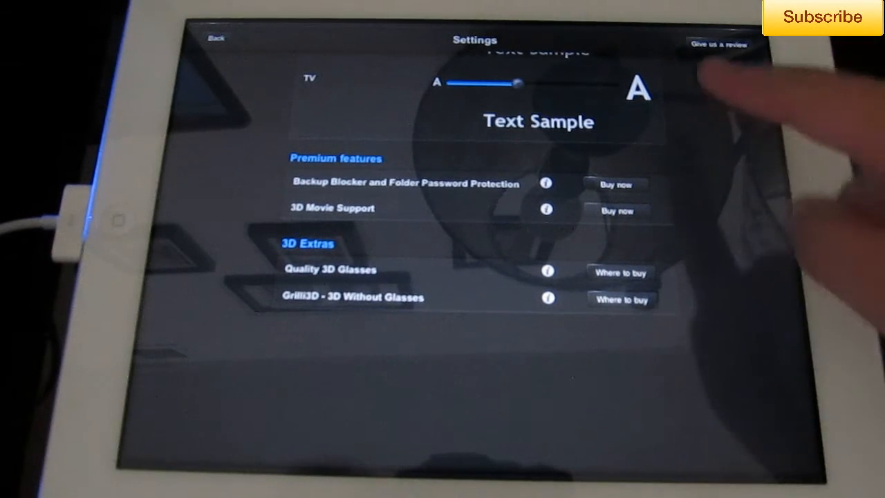
{"action": "scroll", "scroll_direction": "down", "scroll_amount": 3}
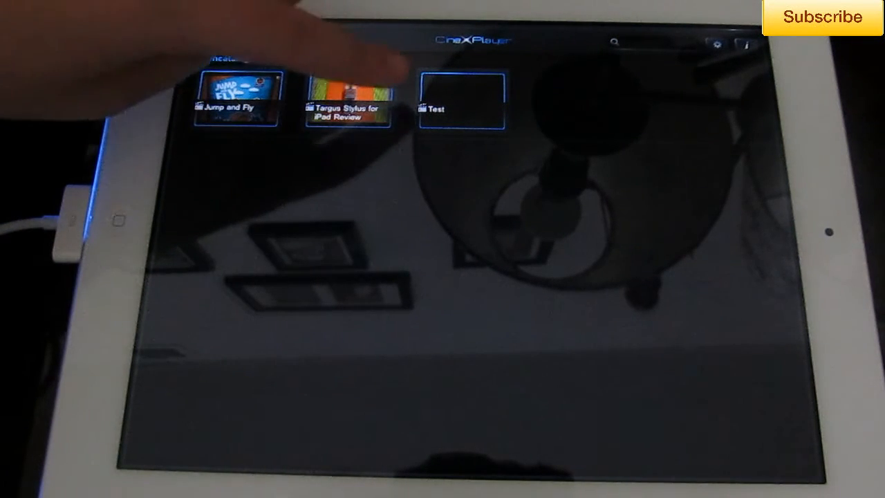
- View the details panel of the Targus Stylus for iPad Review video, then dismiss it
{"action": "left_click", "coordinate": [346, 97]}
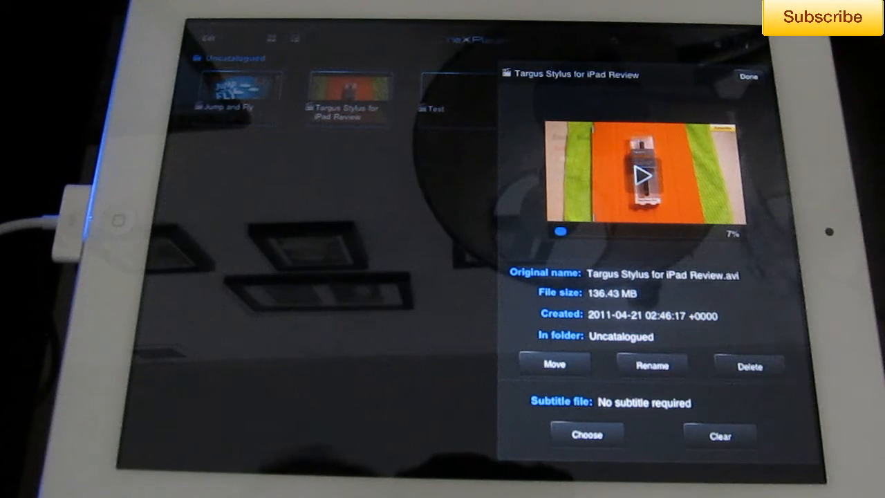
{"action": "left_click", "coordinate": [748, 76]}
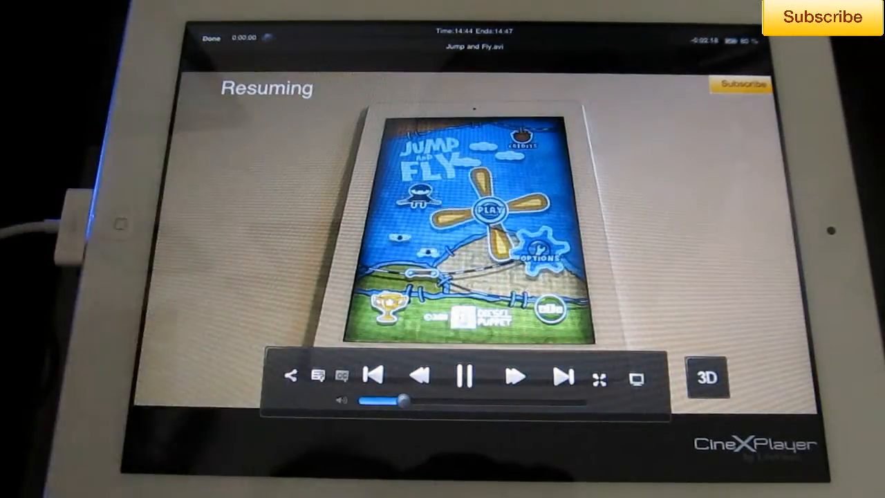
- Attempt TV-out for Jump and Fly, dismiss the cable warning, and return to the video library
{"action": "left_click", "coordinate": [464, 375]}
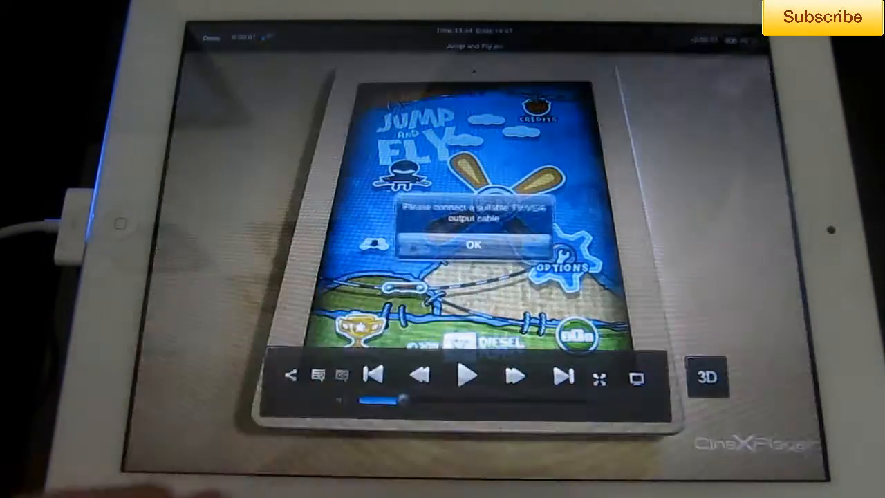
{"action": "left_click", "coordinate": [472, 245]}
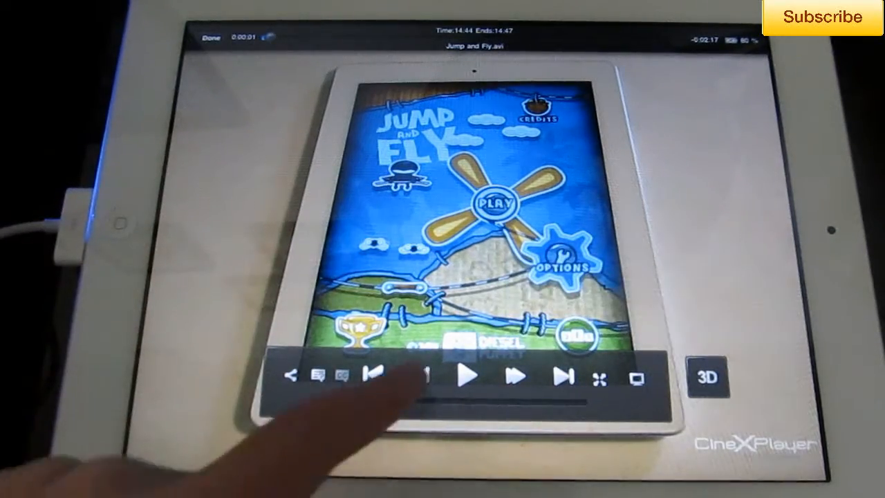
{"action": "left_click", "coordinate": [468, 376]}
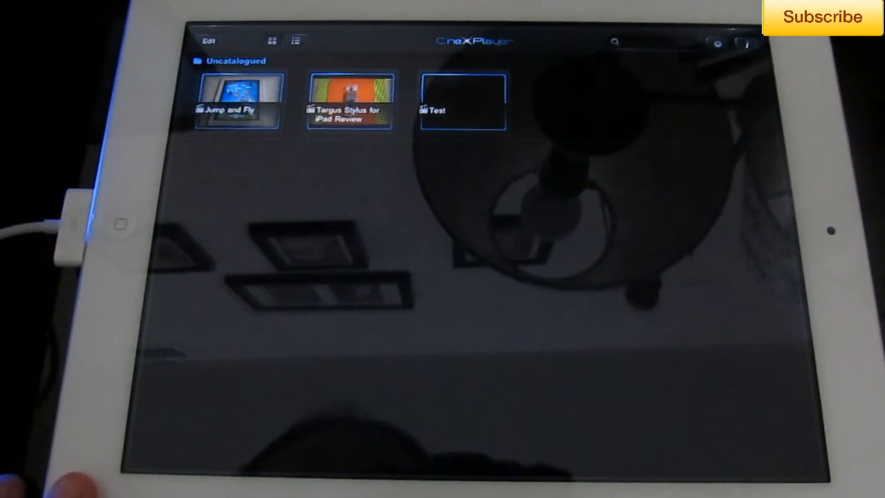
{"action": "left_click", "coordinate": [350, 101]}
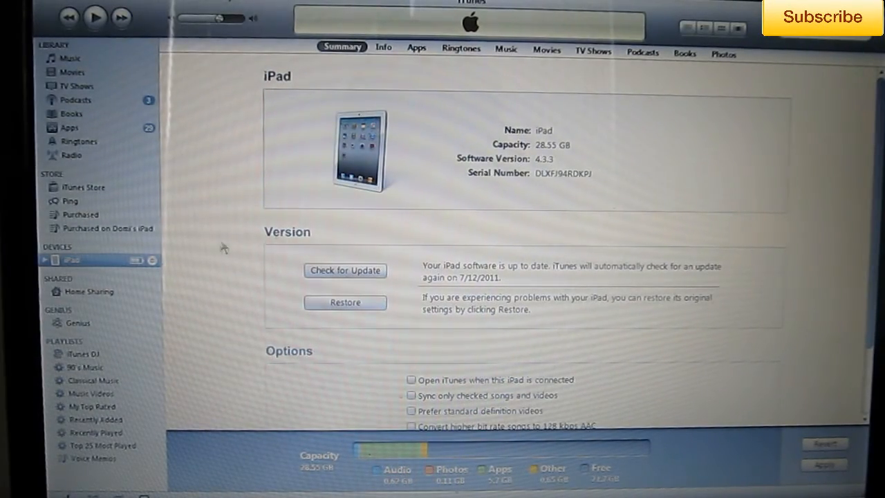
{"action": "mouse_move", "coordinate": [203, 189]}
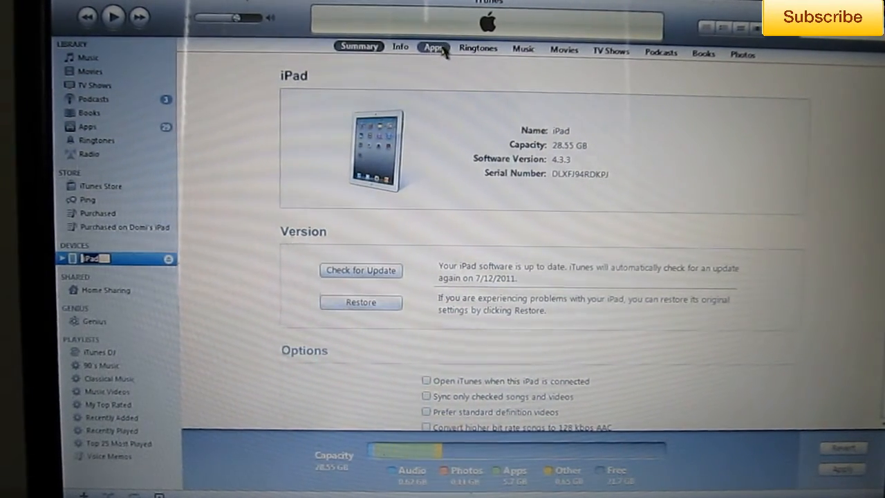
- Show the iPad's Apps page and select CineXPlayer under File Sharing to list its documents
{"action": "left_click", "coordinate": [433, 47]}
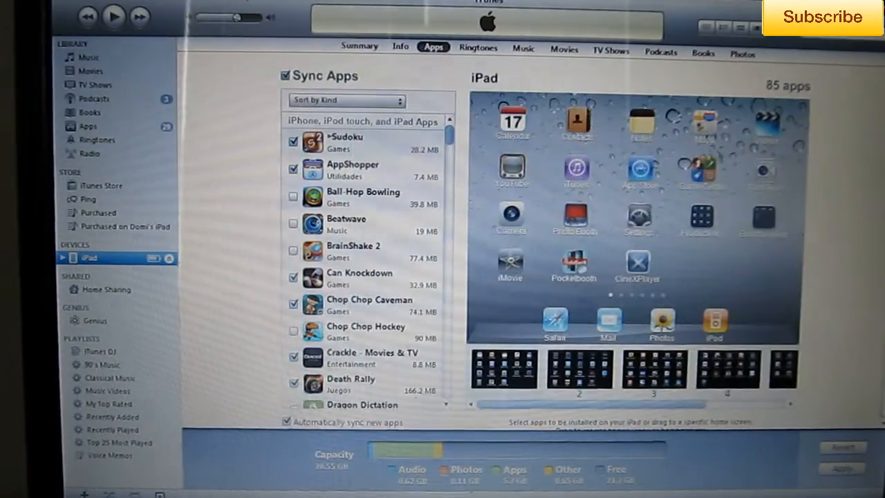
{"action": "scroll", "scroll_direction": "down", "scroll_amount": 3}
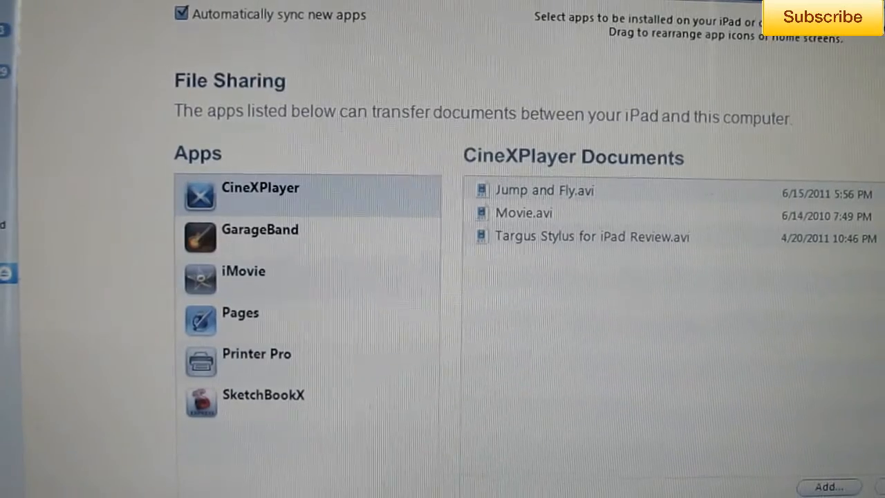
{"action": "left_click", "coordinate": [277, 194]}
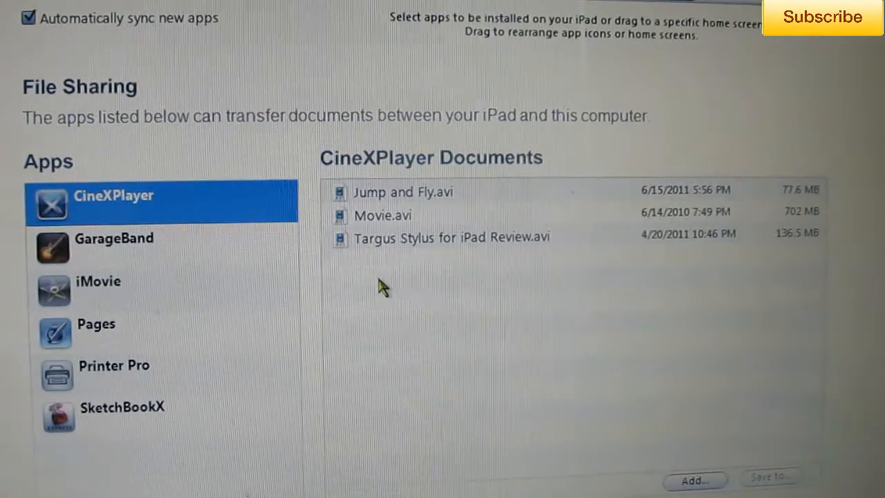
{"action": "mouse_move", "coordinate": [546, 363]}
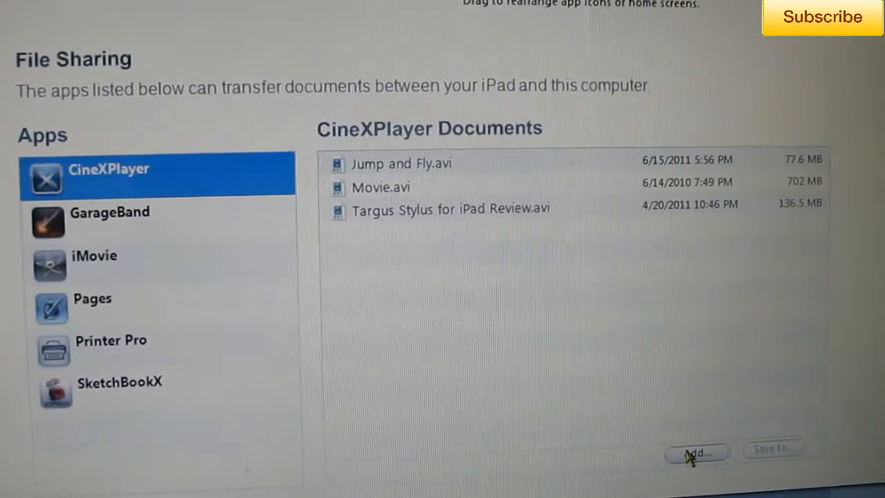
- Add SmartCoverReview.avi from the AVSVideoEditor Output folder to CineXPlayer's documents
{"action": "left_click", "coordinate": [696, 452]}
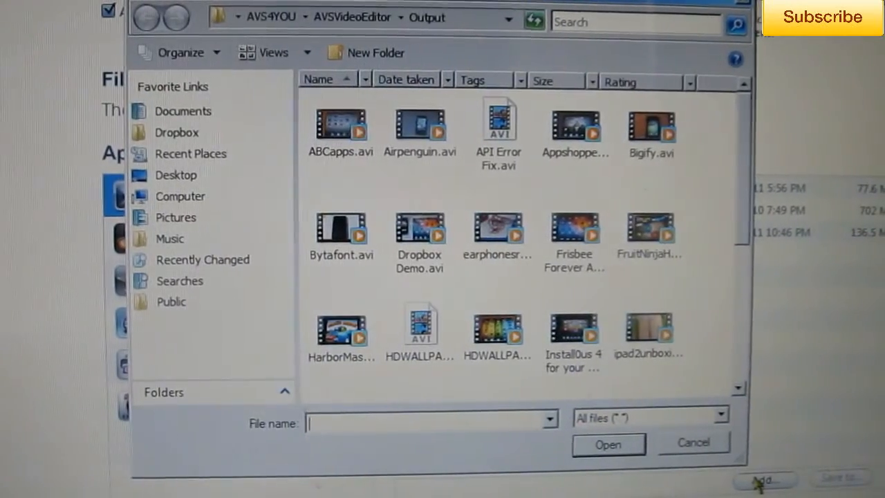
{"action": "scroll", "scroll_direction": "down", "scroll_amount": 3}
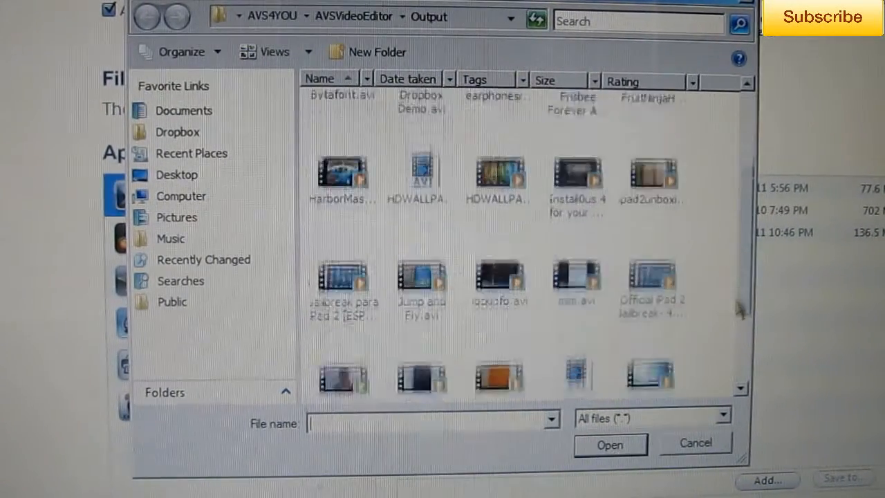
{"action": "scroll", "scroll_direction": "up", "scroll_amount": 3}
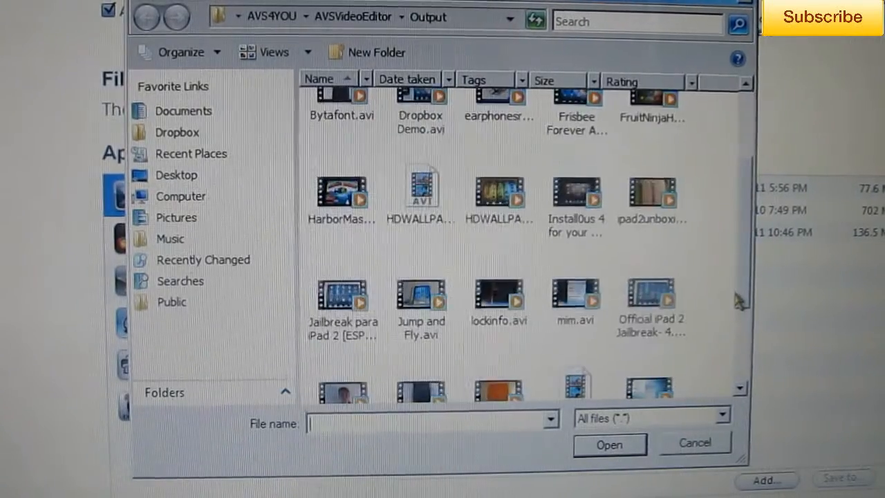
{"action": "scroll", "scroll_direction": "up", "scroll_amount": 3}
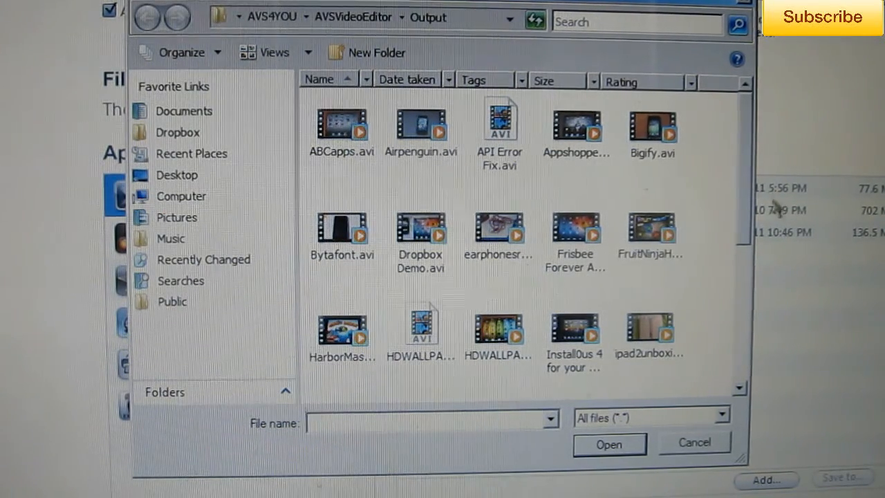
{"action": "scroll", "scroll_direction": "down", "scroll_amount": 3}
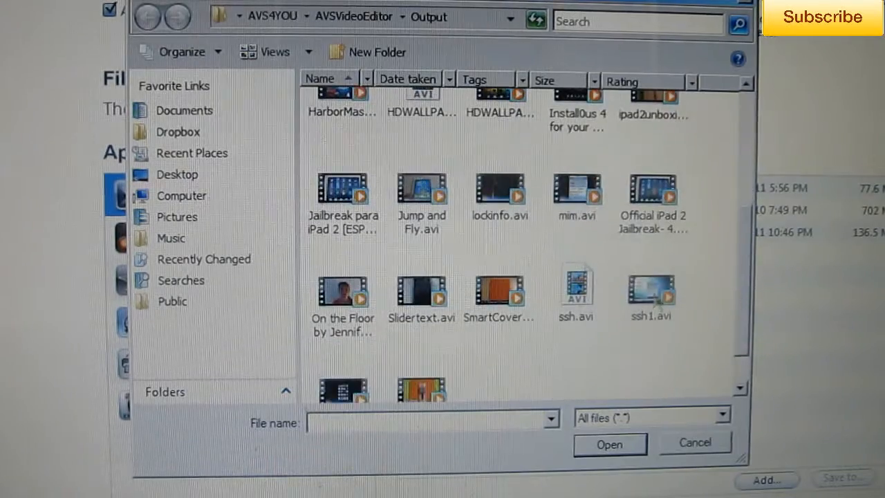
{"action": "left_click", "coordinate": [499, 290]}
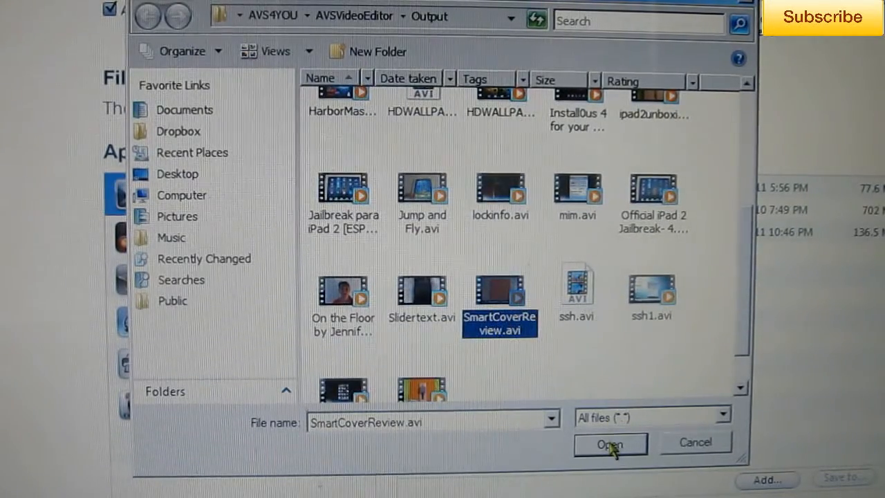
{"action": "left_click", "coordinate": [610, 444]}
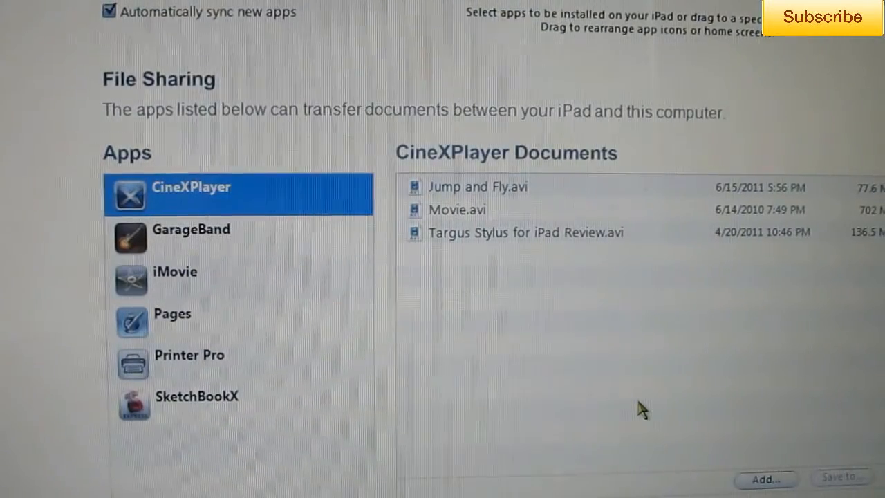